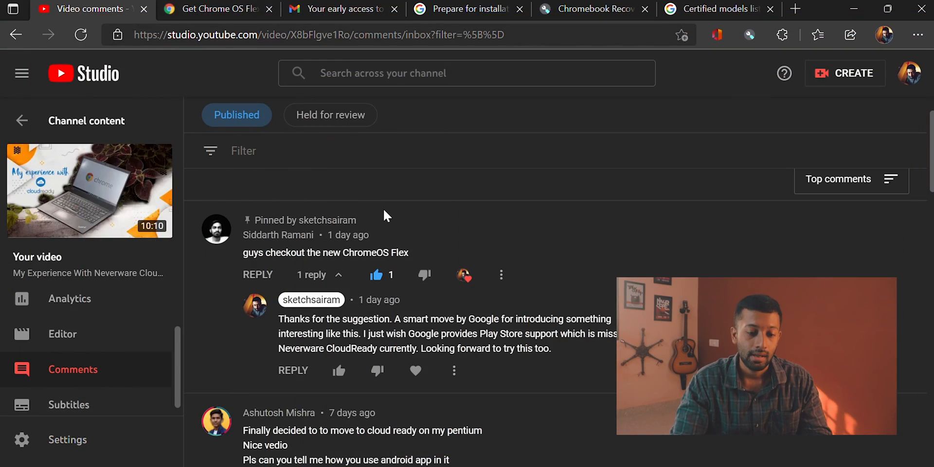
mouse_move(397, 197)
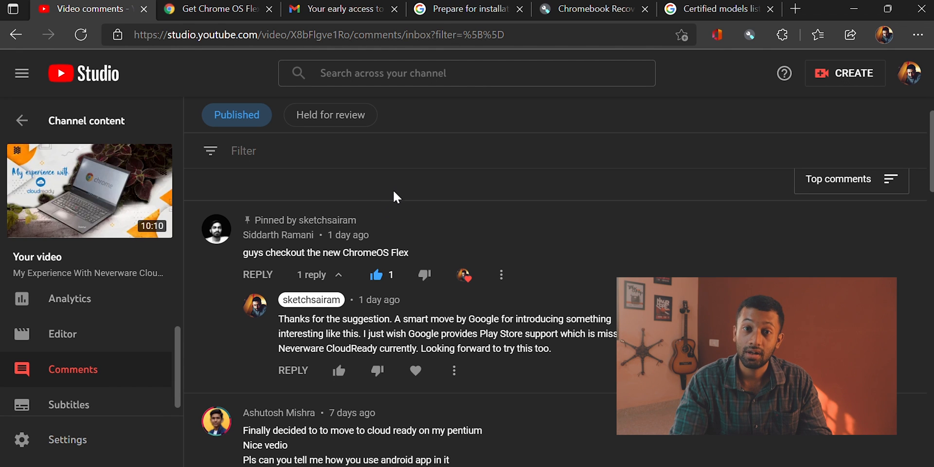
Switch to the Get Chrome OS Flex page and scroll down to the early-access sign-up form.
left_click(214, 9)
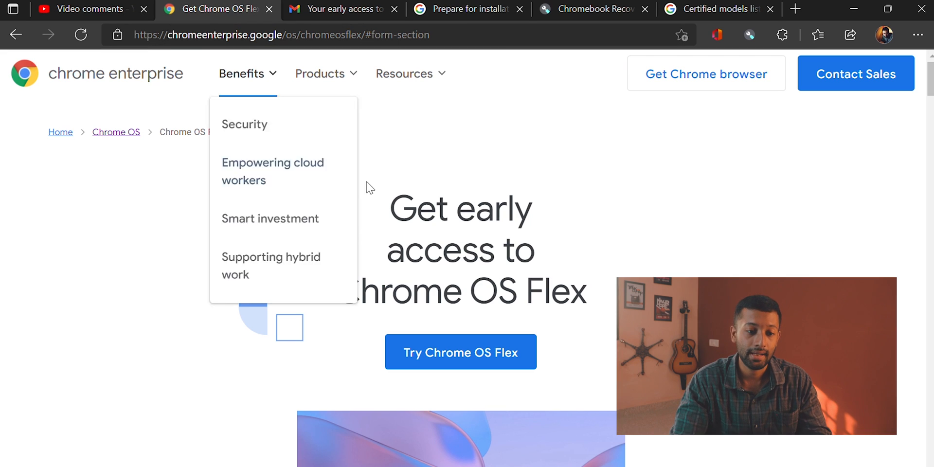
mouse_move(369, 196)
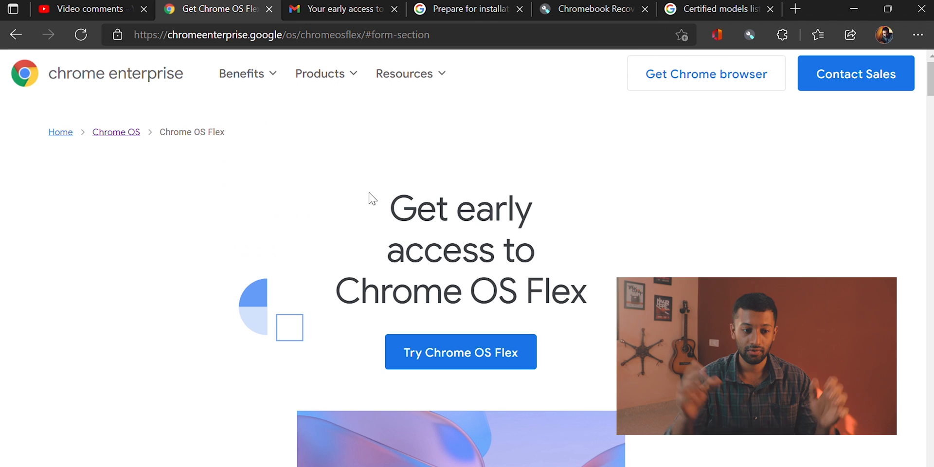
scroll("down", 3)
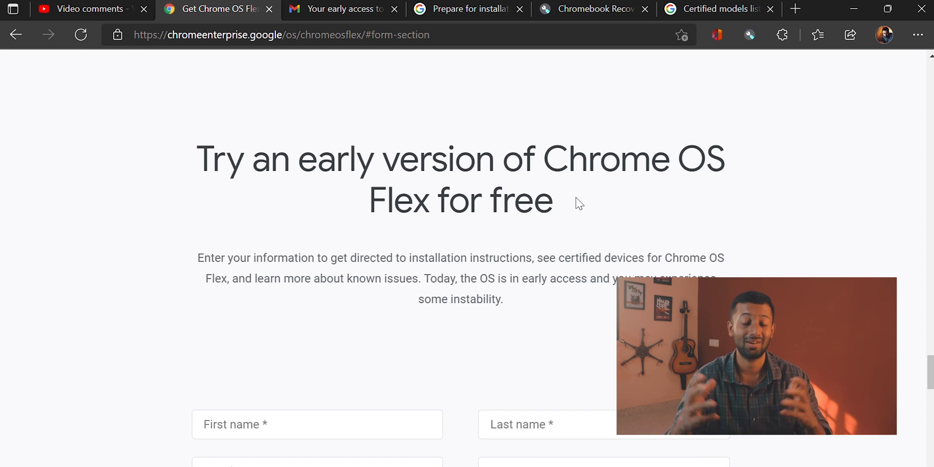
scroll("down", 3)
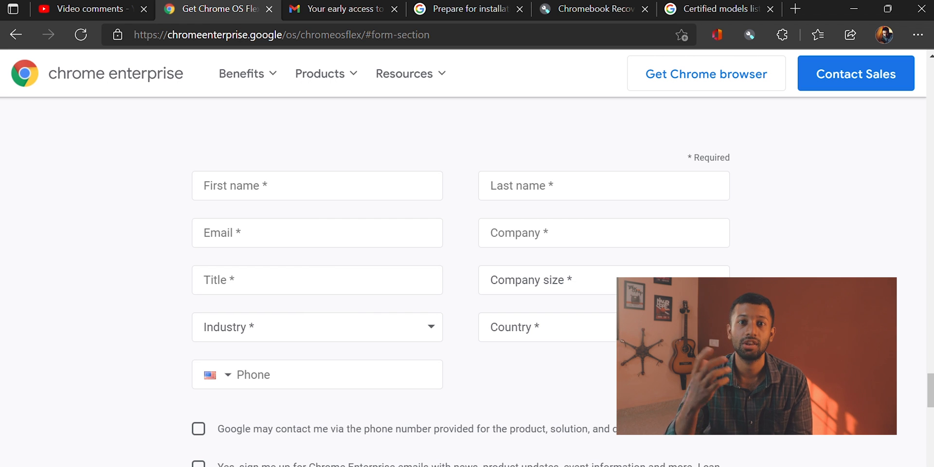
Open the 'Your early access to Chrome OS Flex' email and scroll to 'Visit the guide'.
left_click(340, 9)
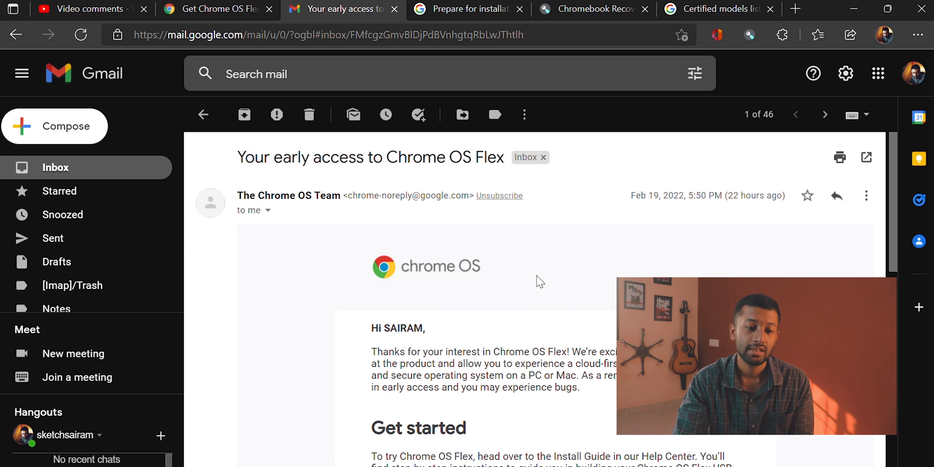
mouse_move(564, 301)
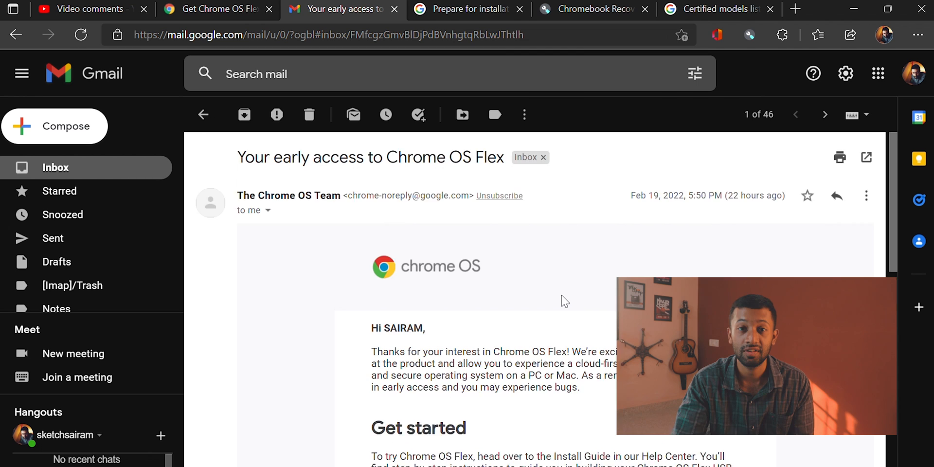
scroll("down", 3)
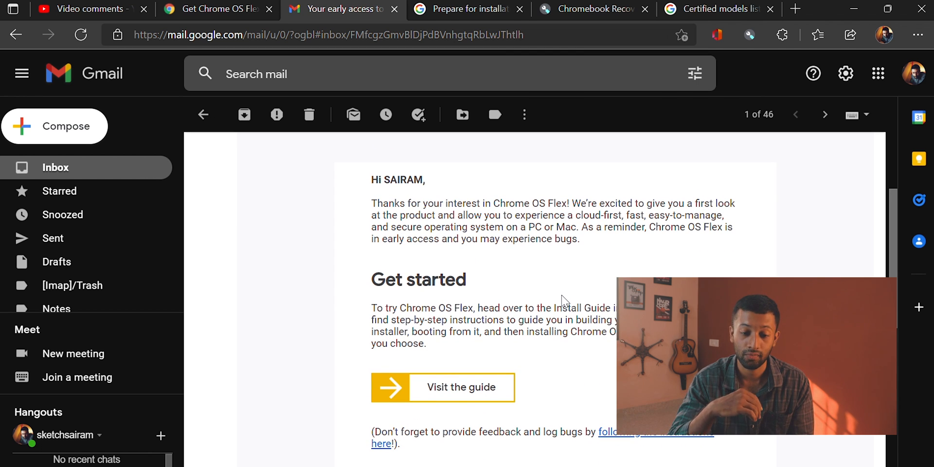
scroll("down", 3)
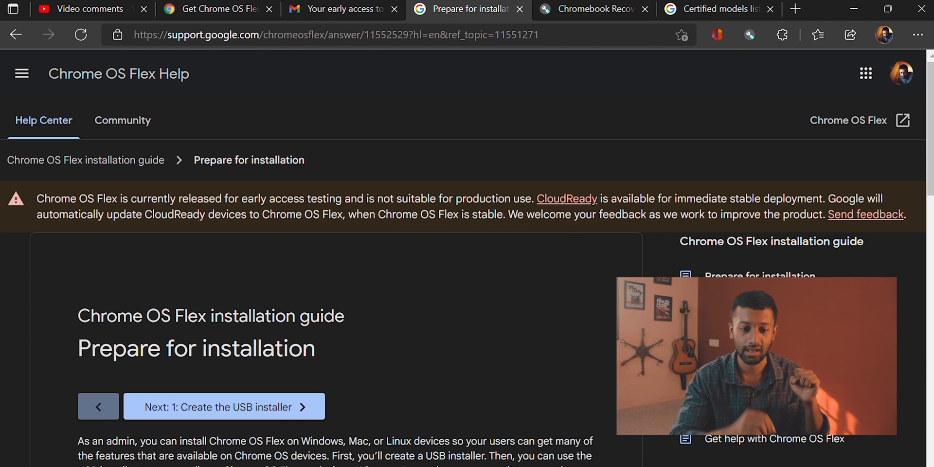
scroll("down", 3)
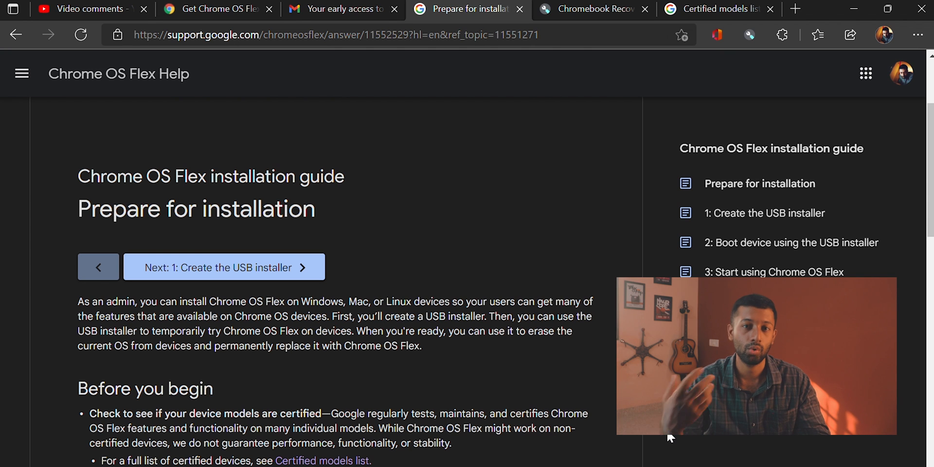
mouse_move(682, 236)
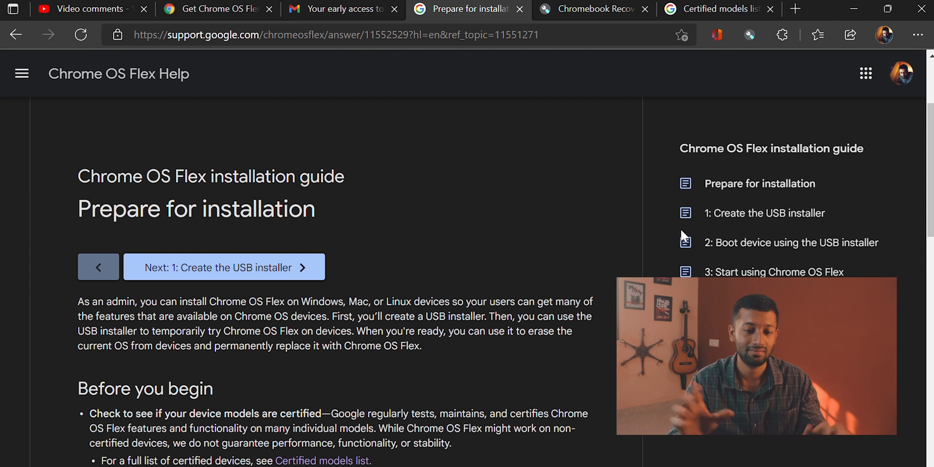
mouse_move(668, 204)
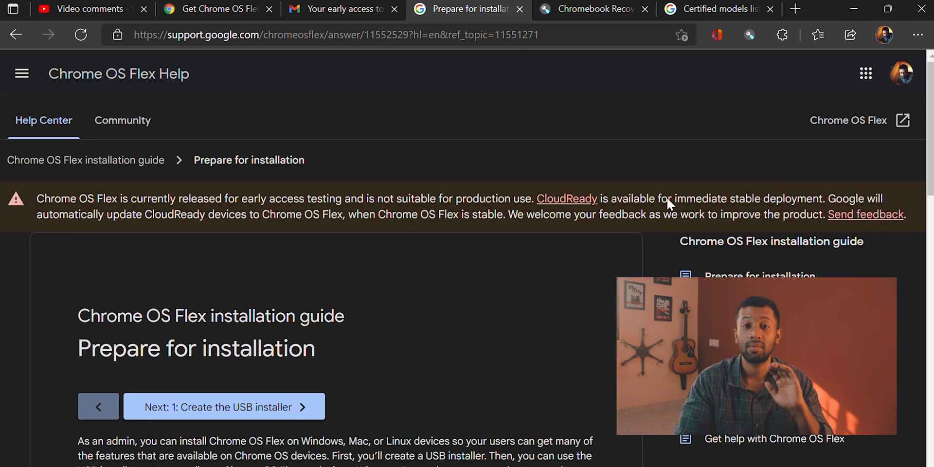
double_click(69, 198)
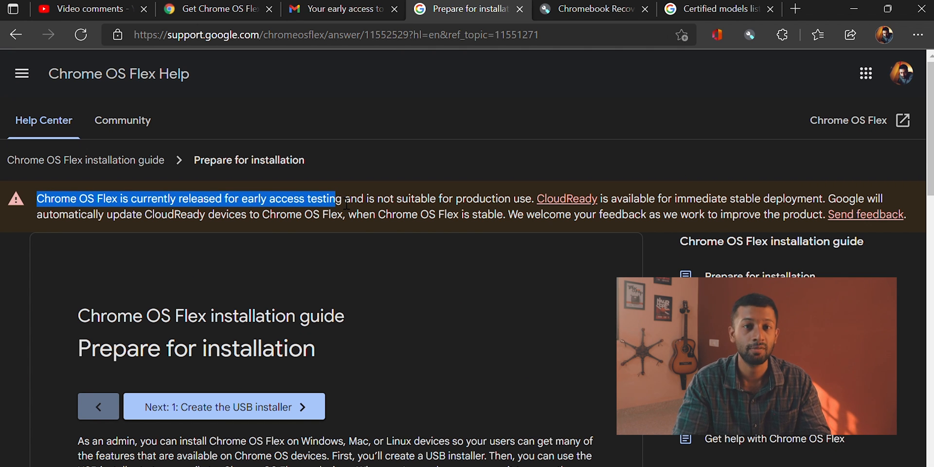
left_click(463, 198)
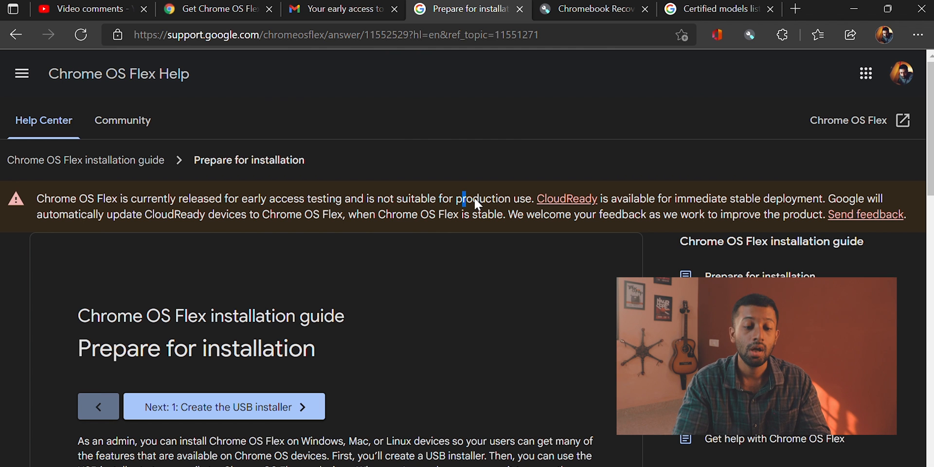
mouse_move(613, 225)
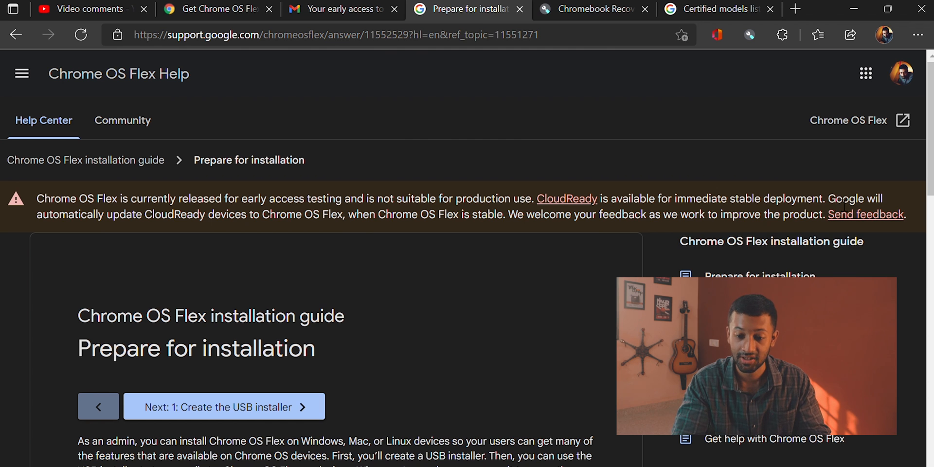
left_click_drag(831, 198, 204, 214)
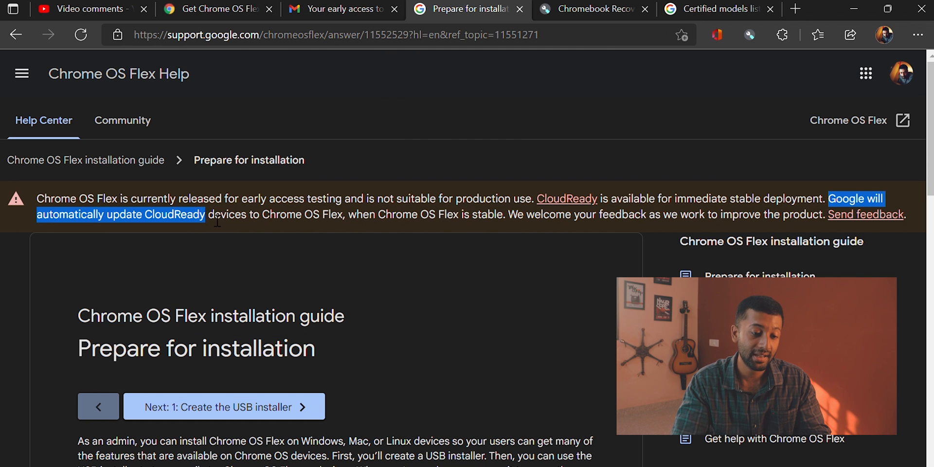
left_click_drag(204, 215, 343, 214)
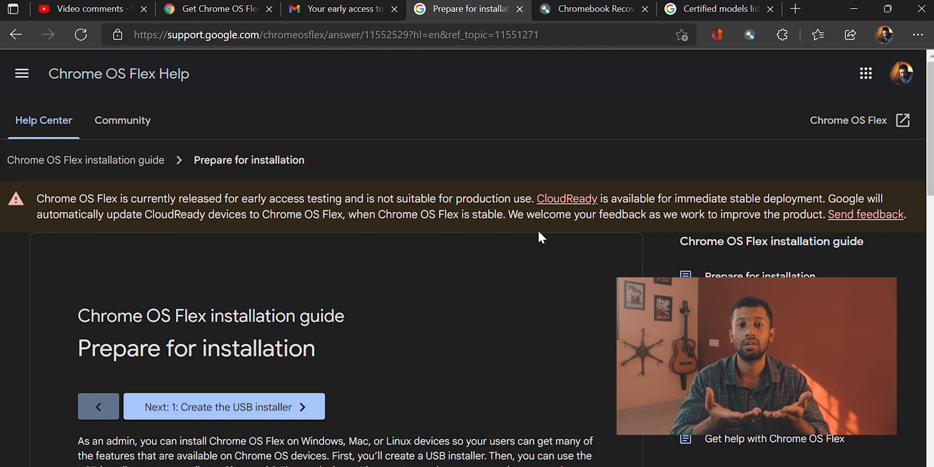
mouse_move(581, 177)
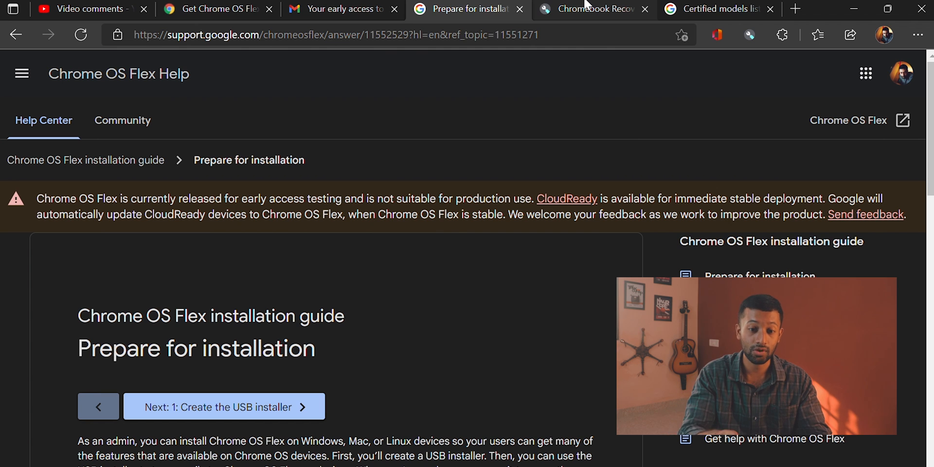
Select Google Chrome OS Flex, Developer-Unstable product, from the model lists and continue to step 2.
left_click(589, 9)
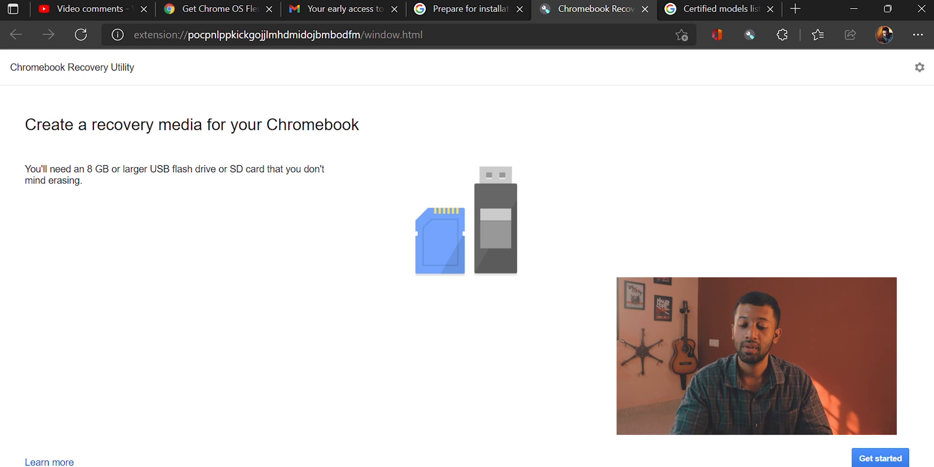
left_click(880, 457)
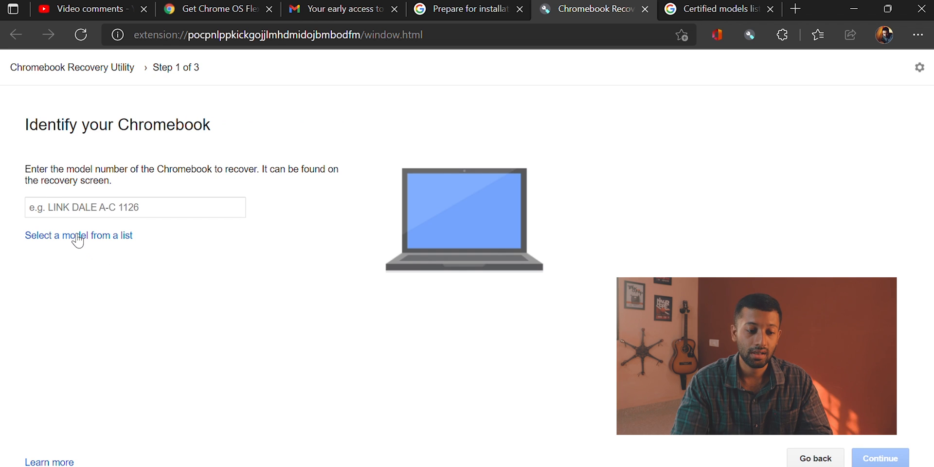
left_click(78, 234)
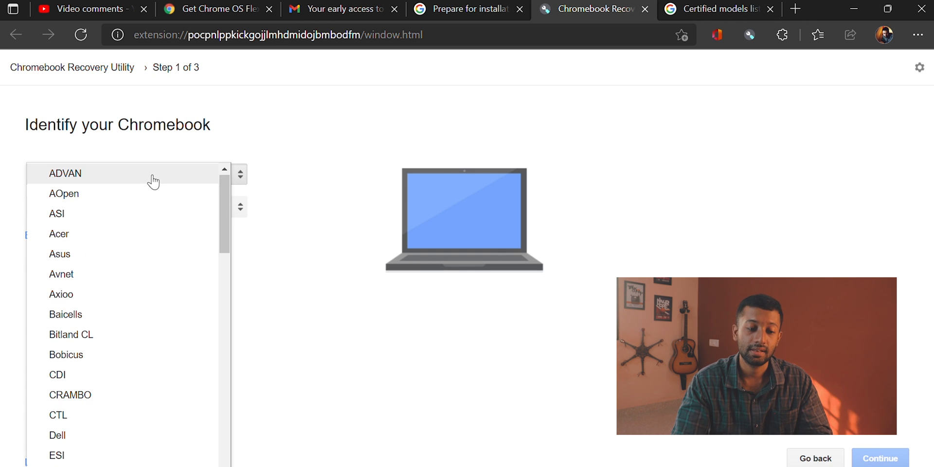
scroll("down", 3)
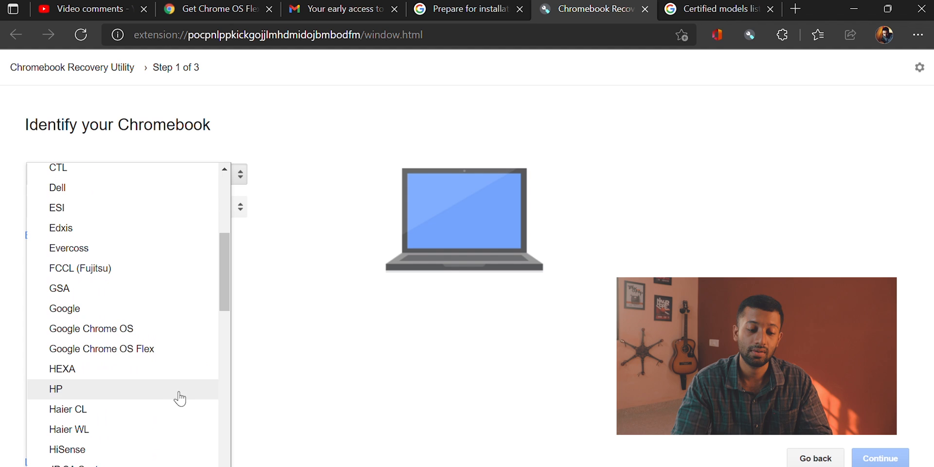
left_click(101, 349)
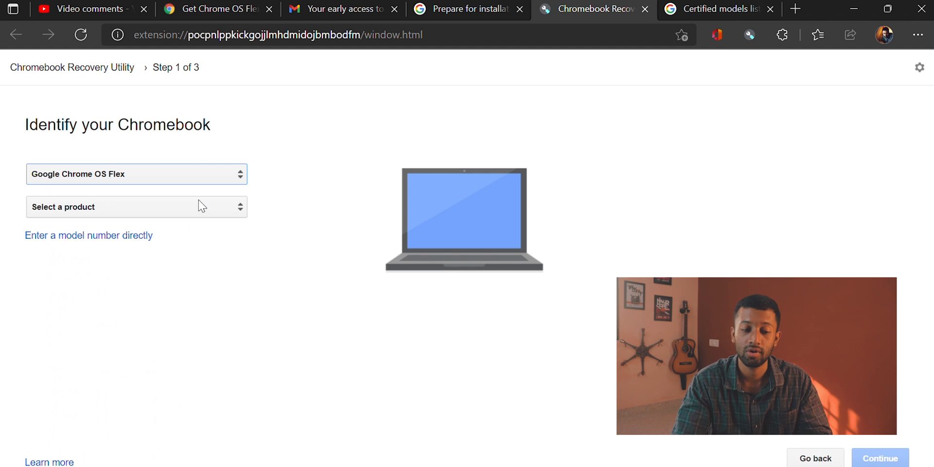
left_click(135, 207)
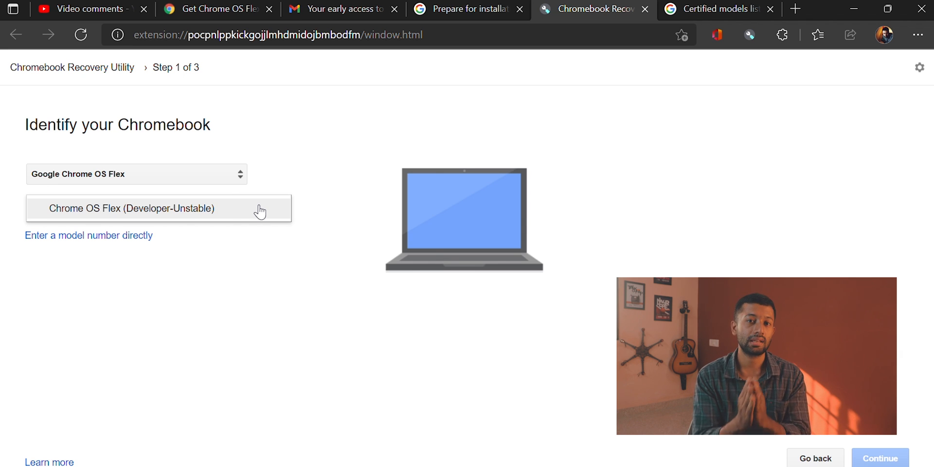
left_click(132, 208)
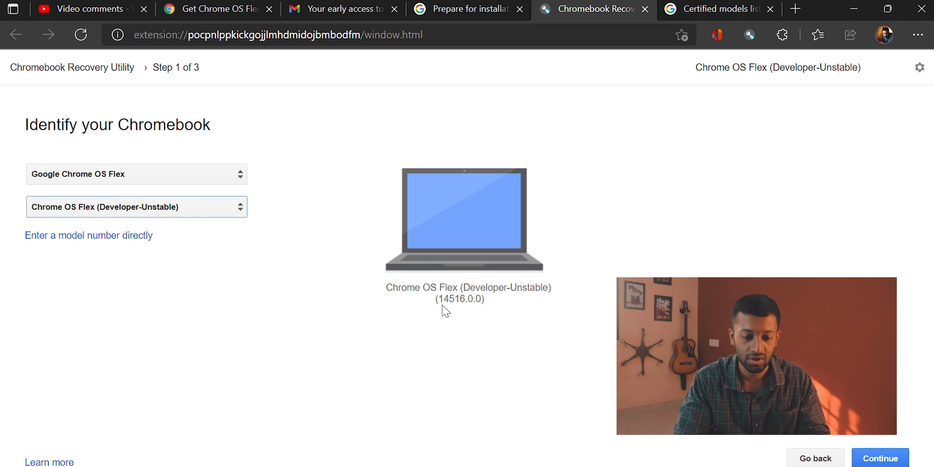
mouse_move(488, 308)
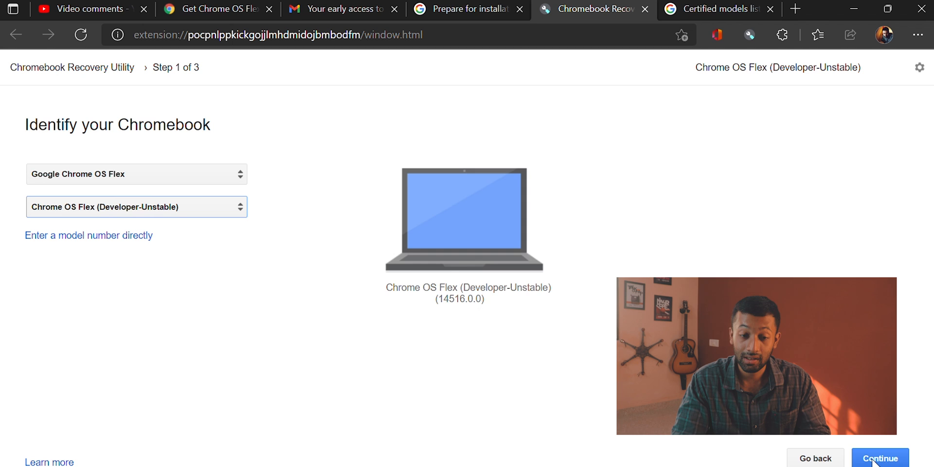
left_click(880, 458)
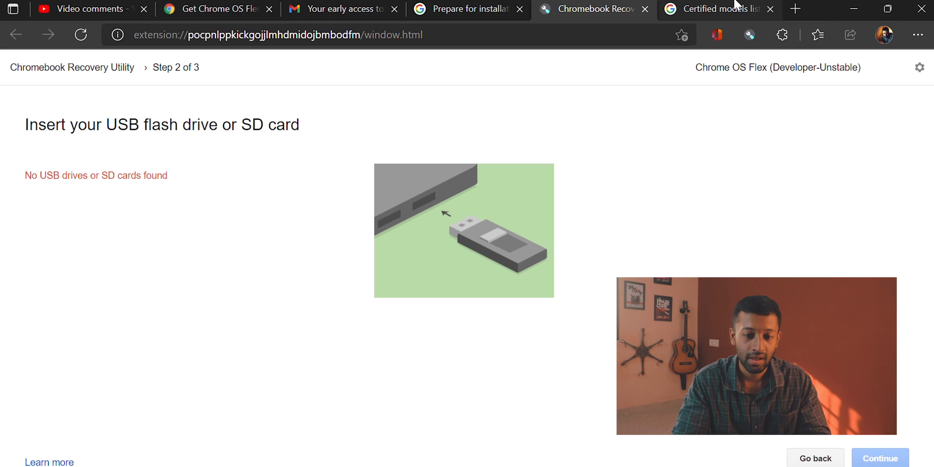
Return to the Certified models list page and scroll slightly to the instability notice.
left_click(709, 8)
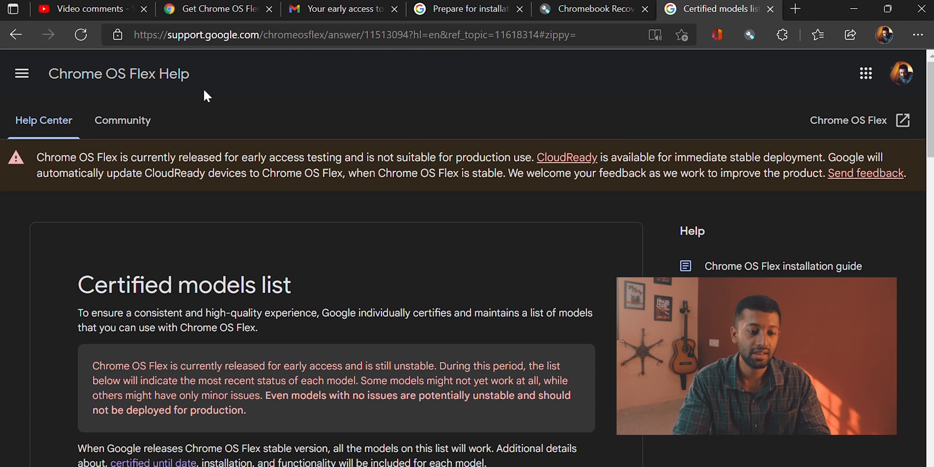
mouse_move(364, 233)
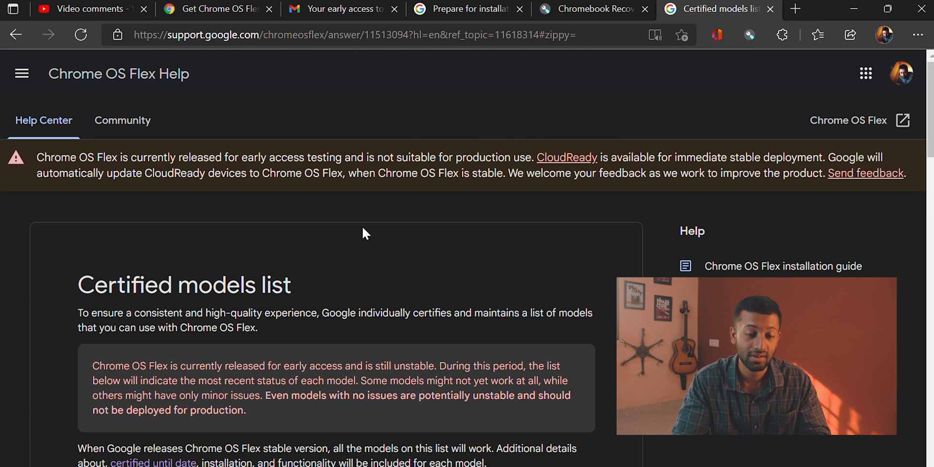
scroll("down", 3)
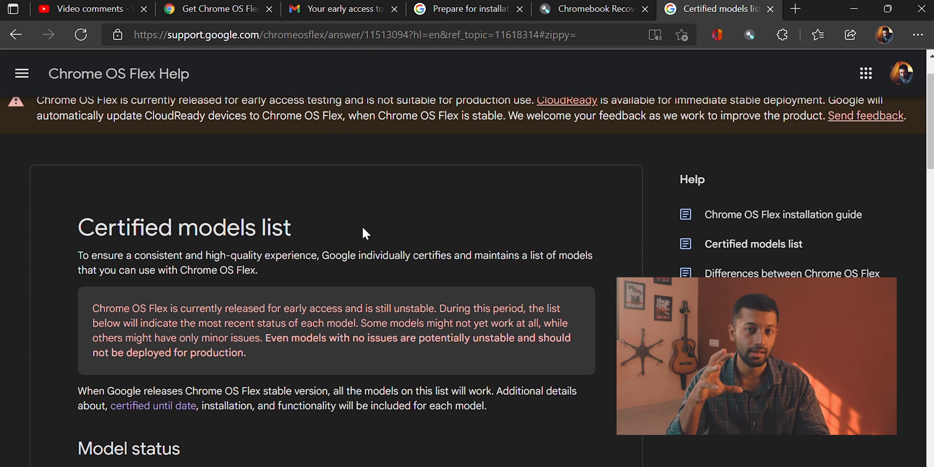
Return to the Get Chrome OS Flex page, then highlight and deselect the free-upgrade headline.
left_click(215, 9)
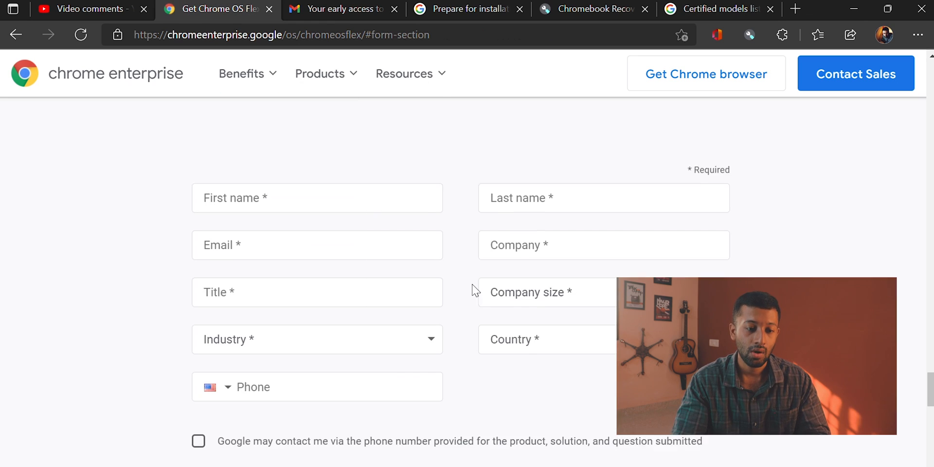
scroll("up", 3)
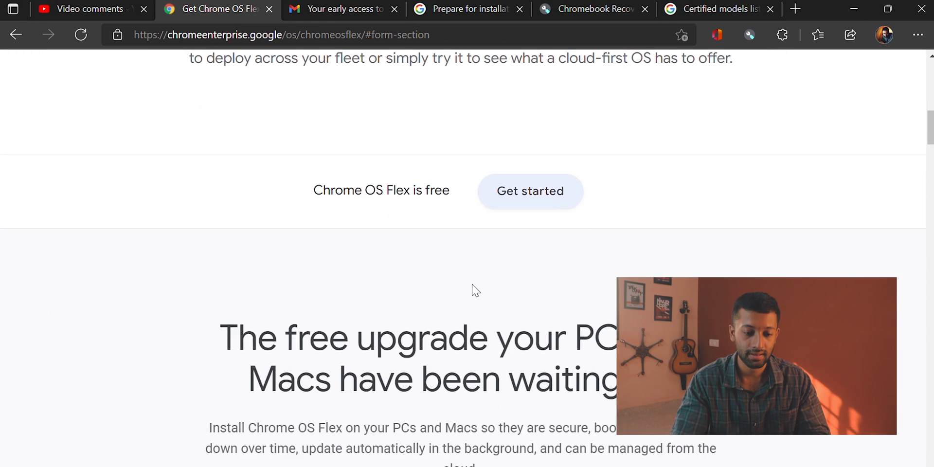
left_click_drag(221, 334, 613, 379)
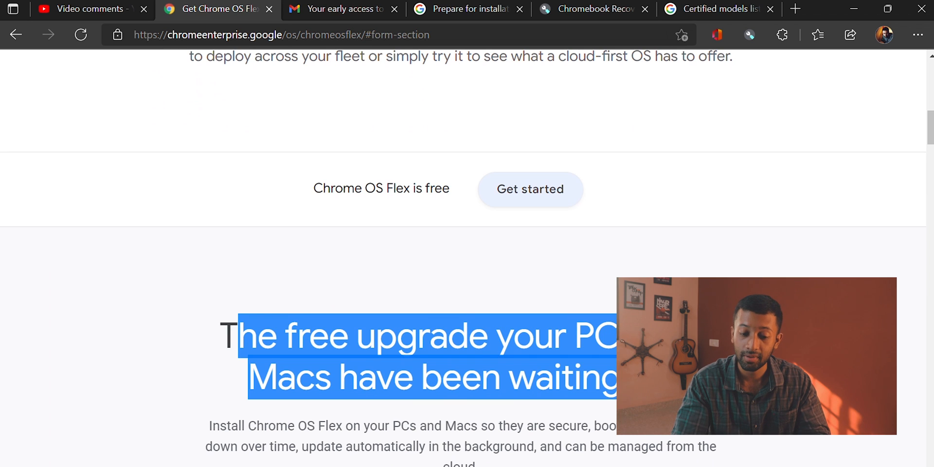
left_click(416, 119)
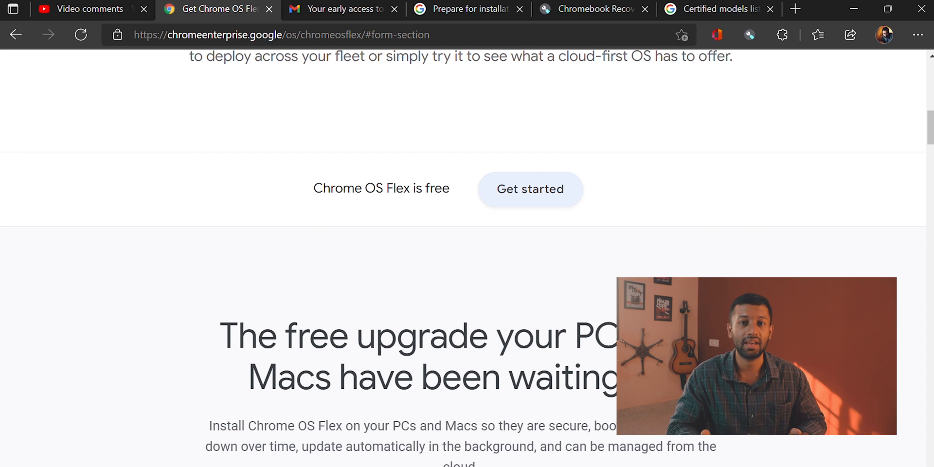
Scroll the Certified models list to the manufacturers and expand Lenovo to review model statuses.
left_click(710, 9)
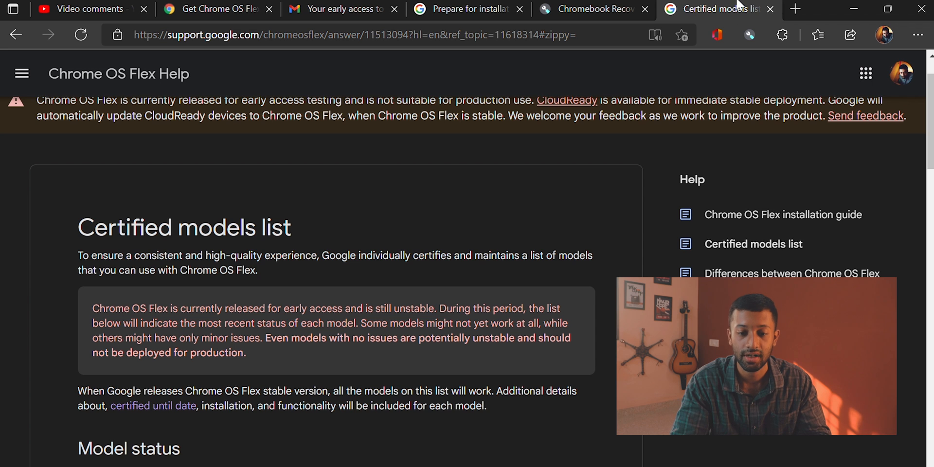
scroll("down", 3)
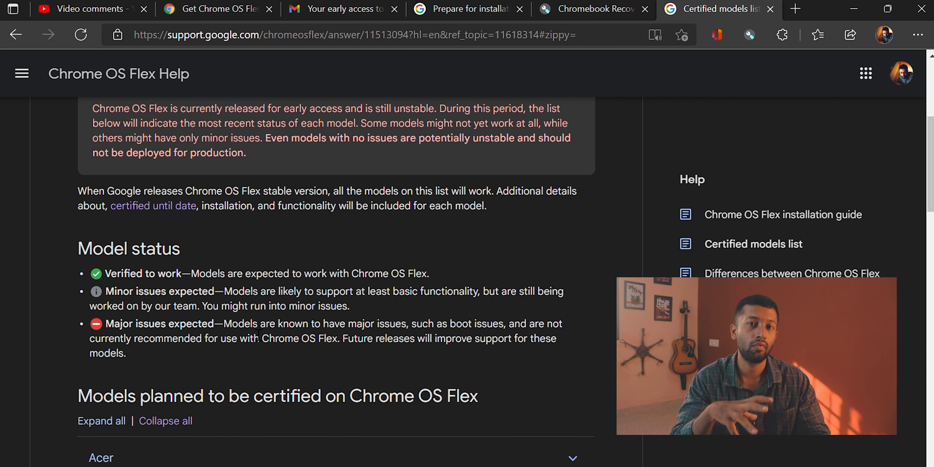
scroll("down", 3)
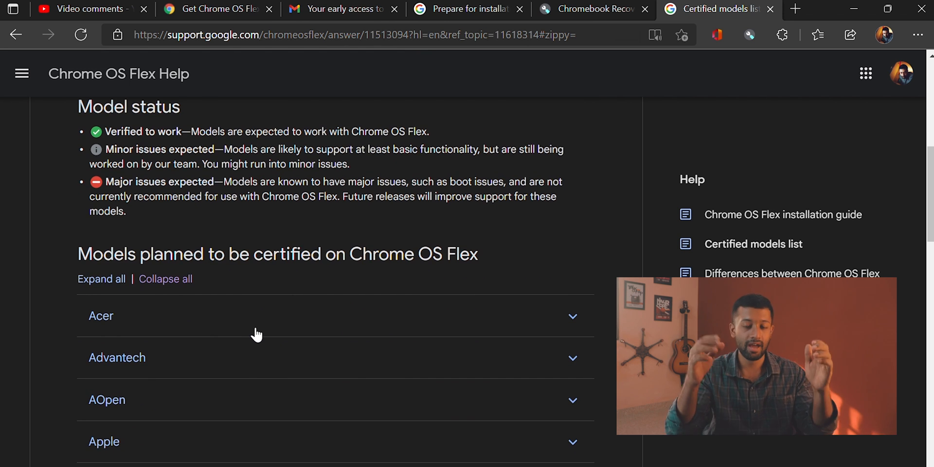
scroll("down", 3)
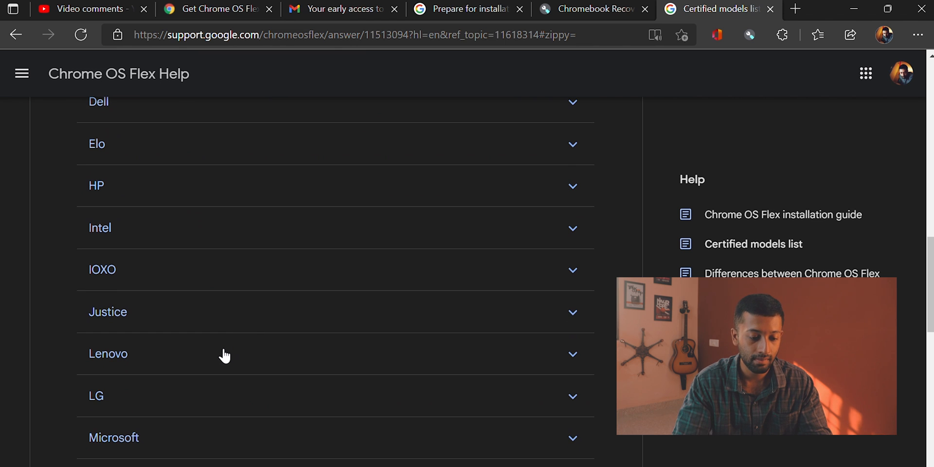
left_click(108, 353)
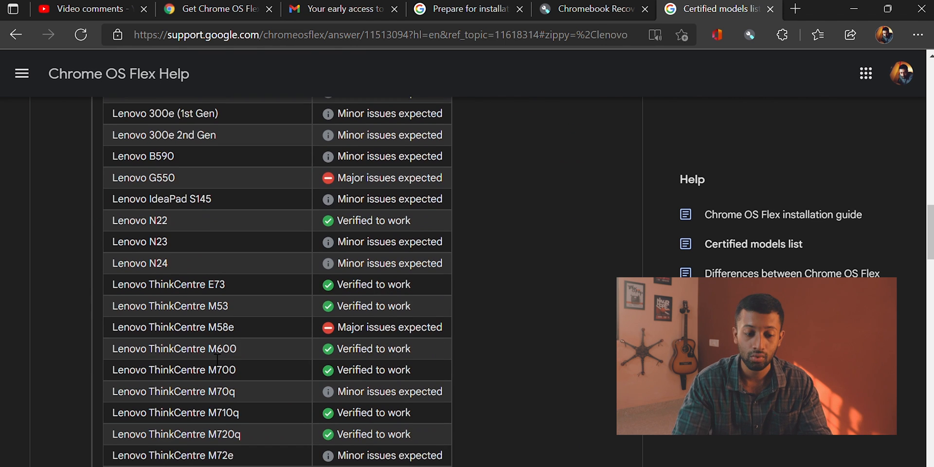
scroll("down", 3)
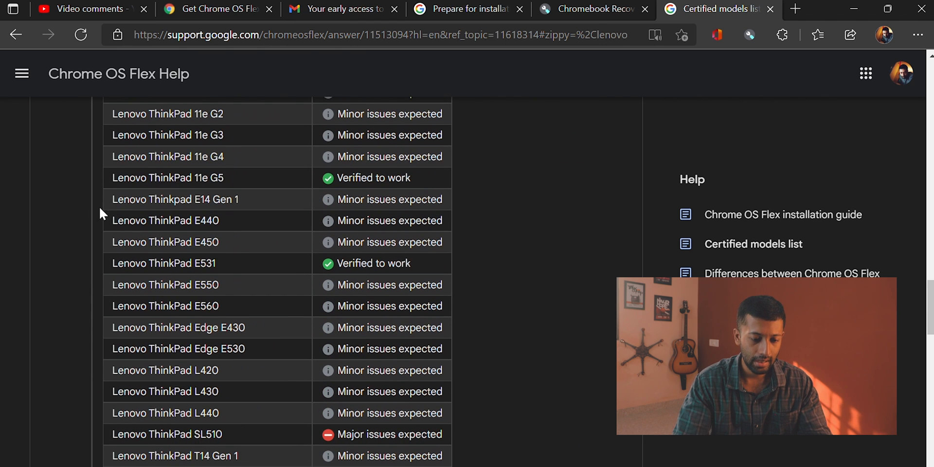
double_click(174, 200)
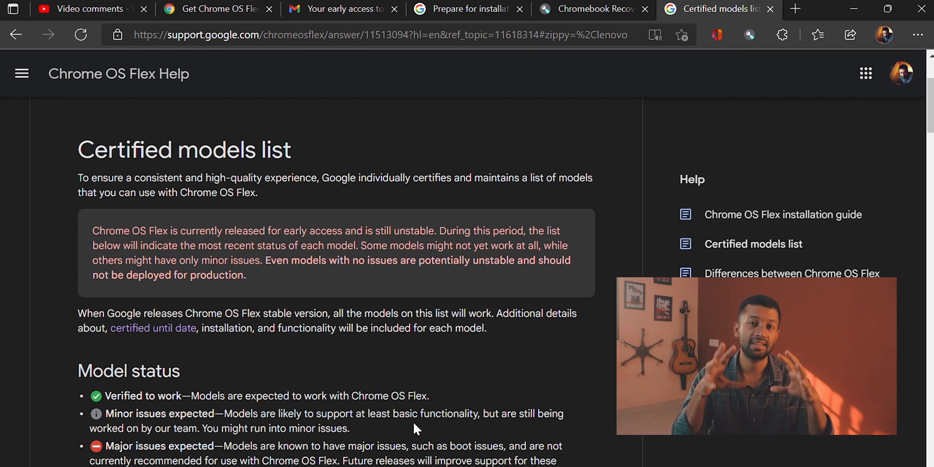
mouse_move(560, 380)
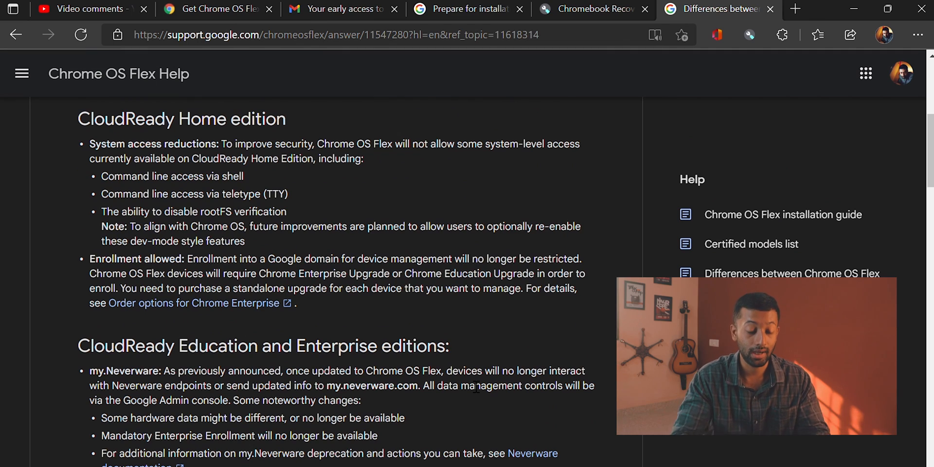
Scroll to 'Features not present' and highlight the Play Store and Parallels Windows VM items.
scroll("down", 3)
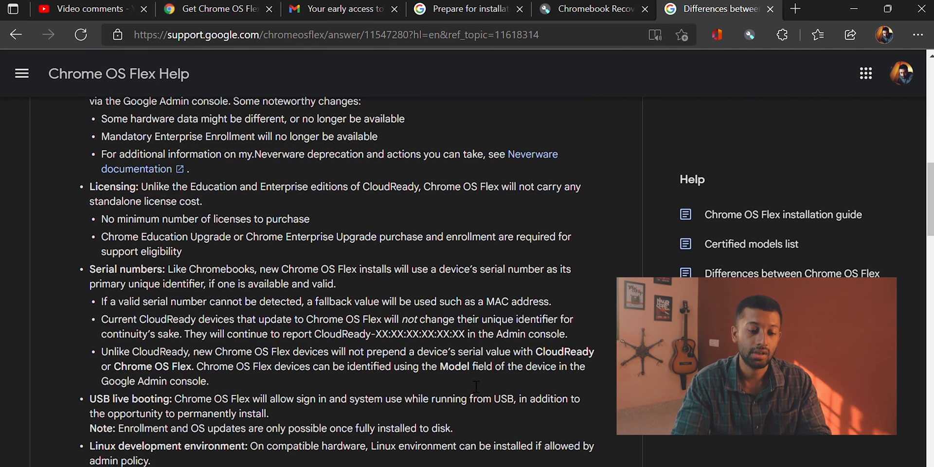
scroll("down", 3)
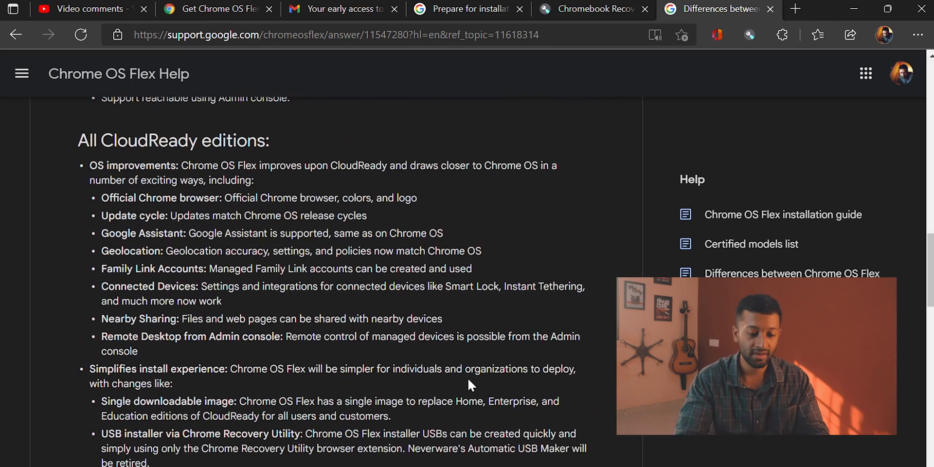
scroll("down", 3)
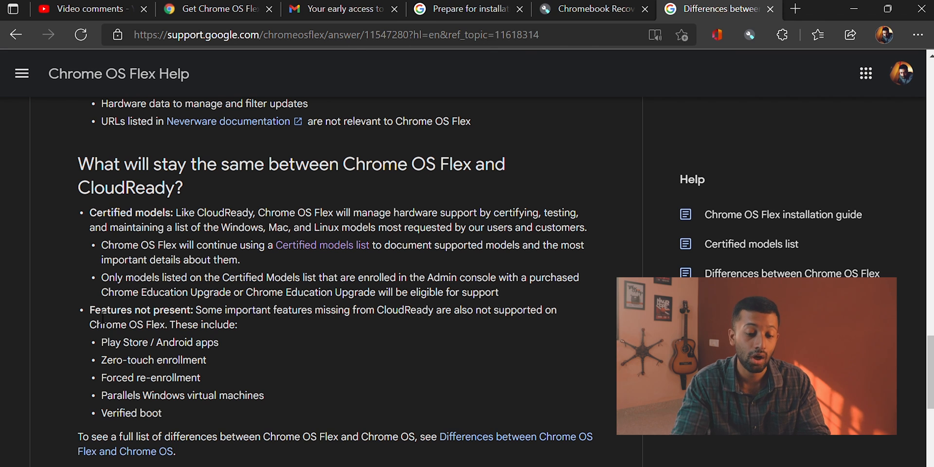
left_click_drag(89, 310, 236, 324)
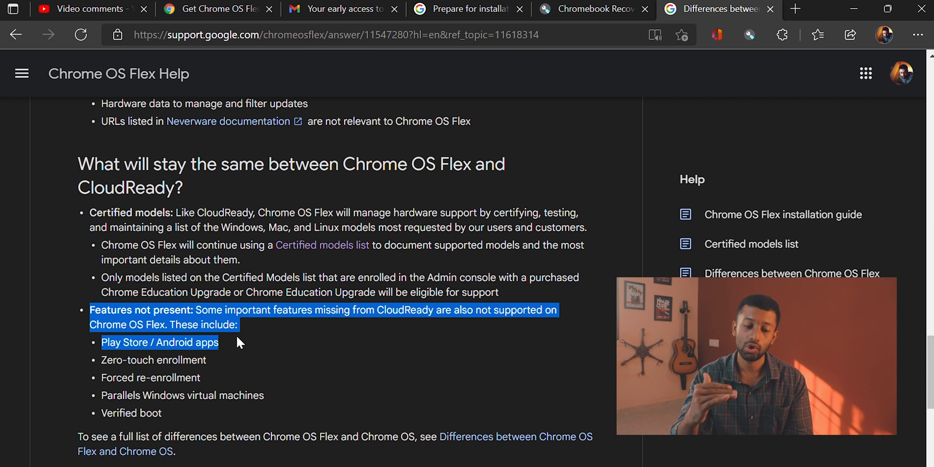
double_click(121, 395)
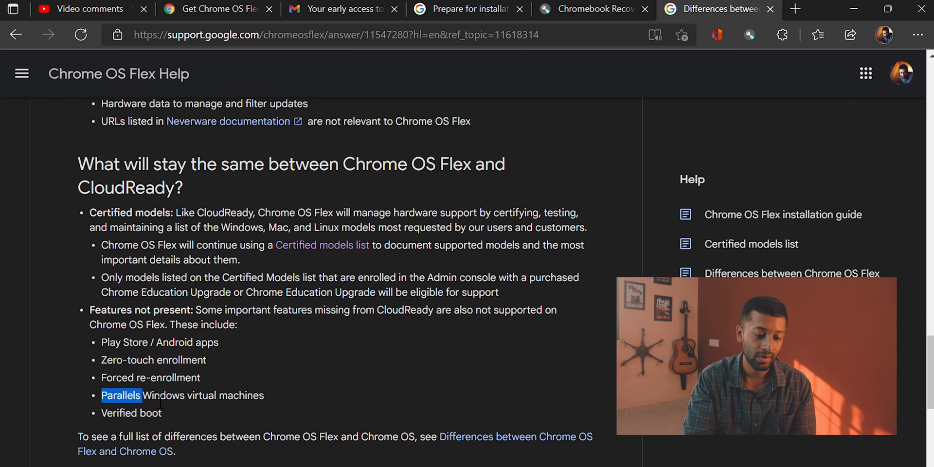
left_click_drag(141, 395, 263, 395)
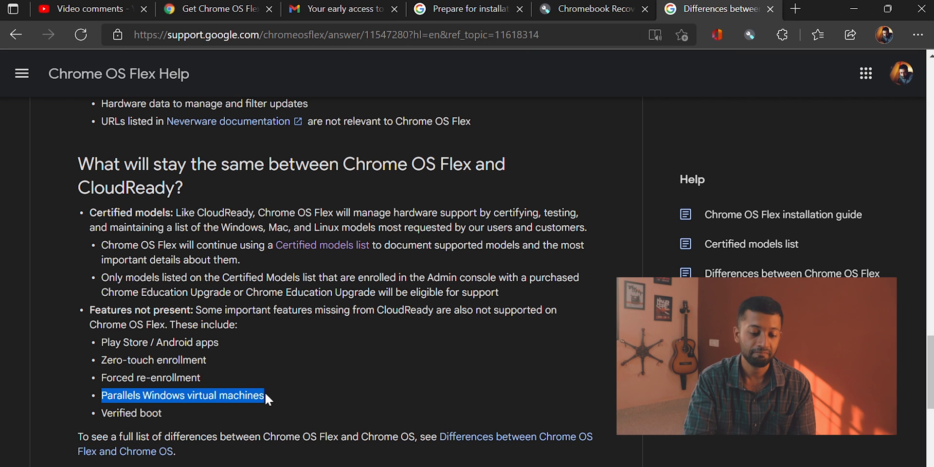